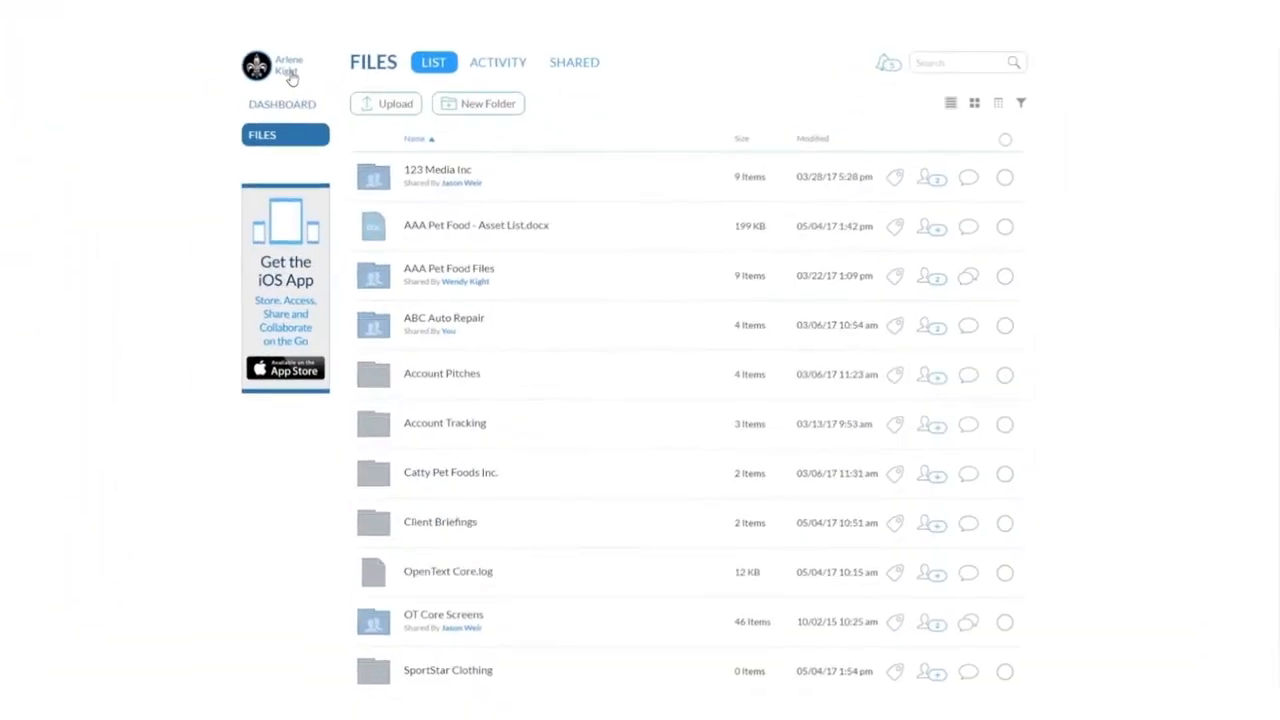
Step: Open the profile menu showing the Desktop Client option
click(257, 65)
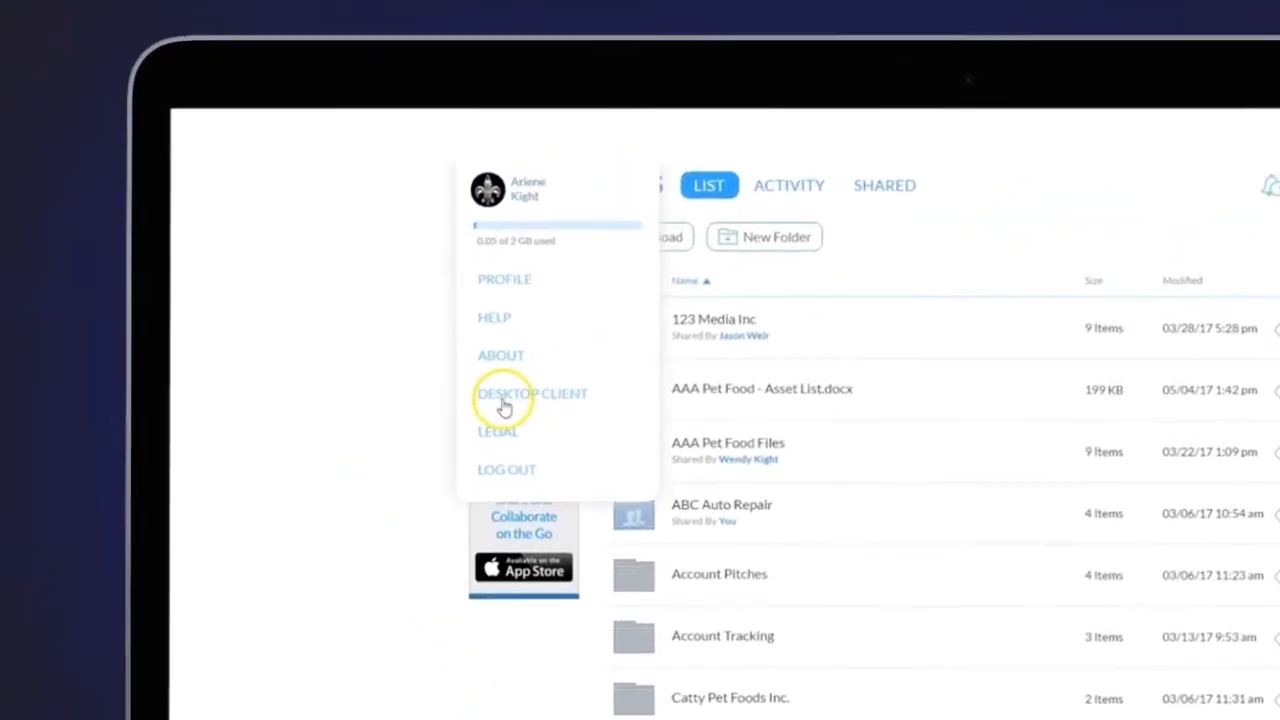
mouse_move(970, 228)
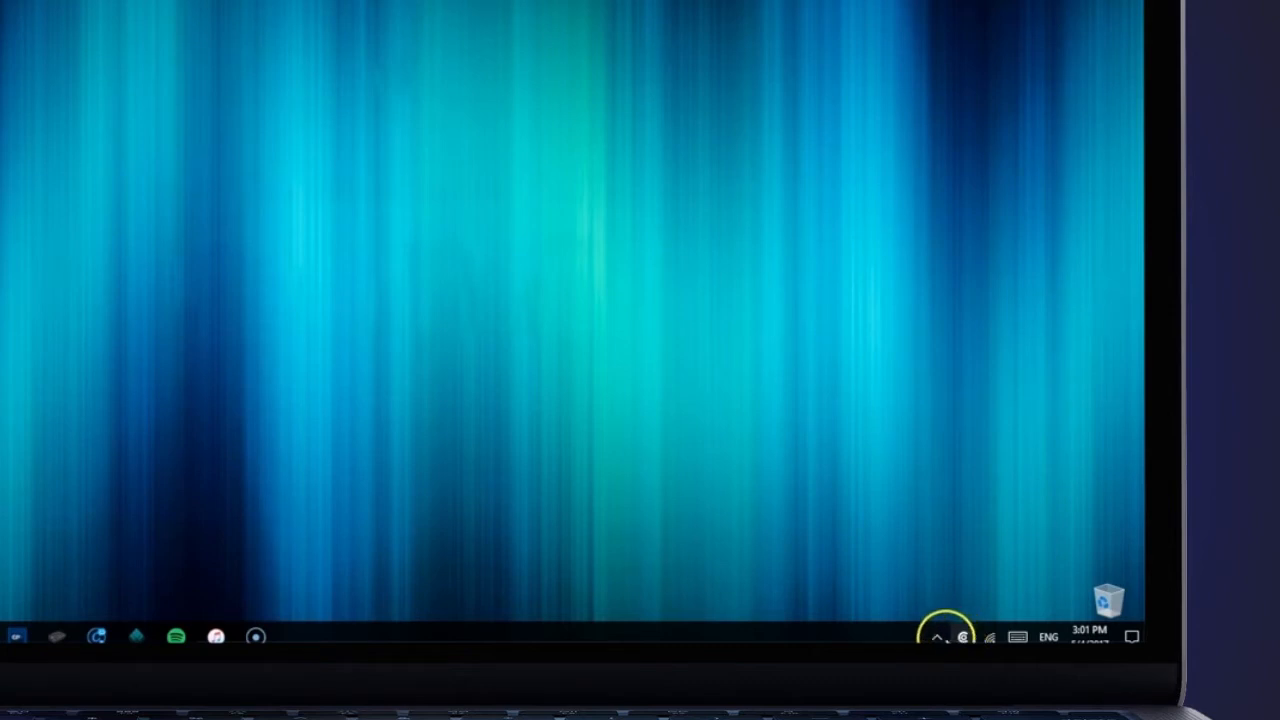
Step: Enable Desktop Sync in the client settings and open the Change Items chooser
click(962, 637)
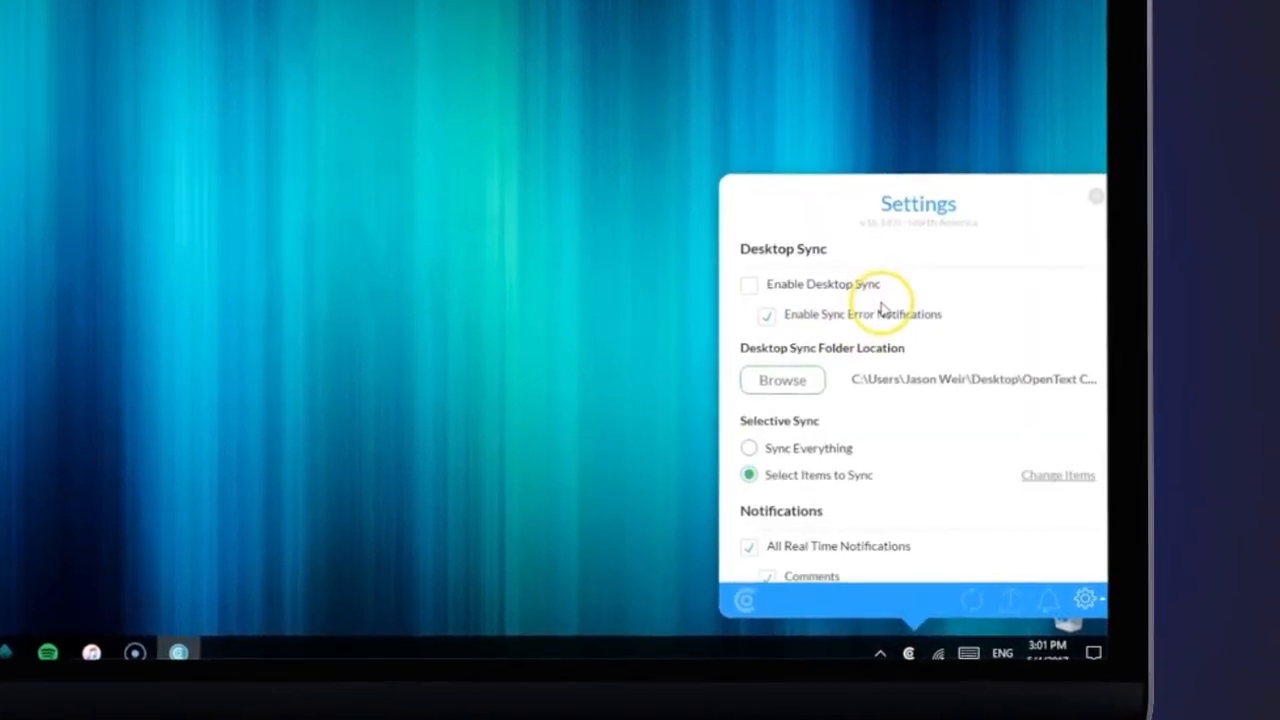
click(748, 284)
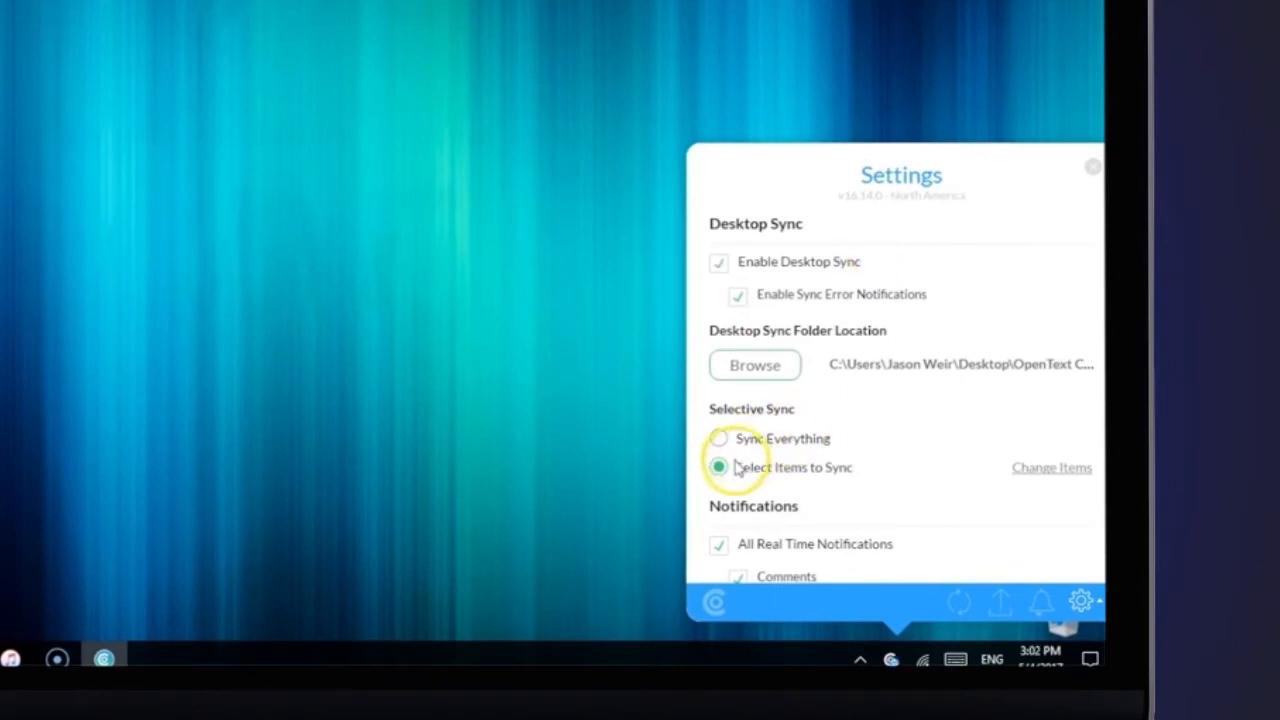
click(1051, 467)
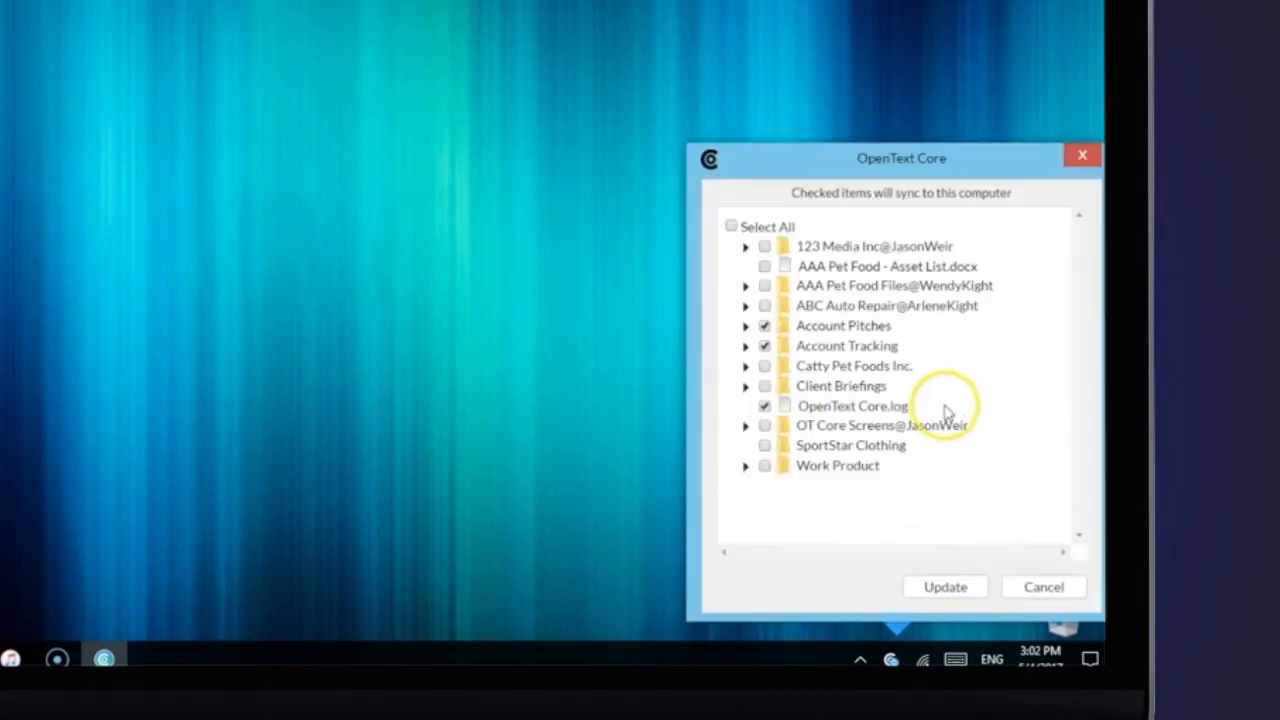
Step: Select Account Pitches, Account Tracking and OpenText Core.log for syncing, then update
click(731, 225)
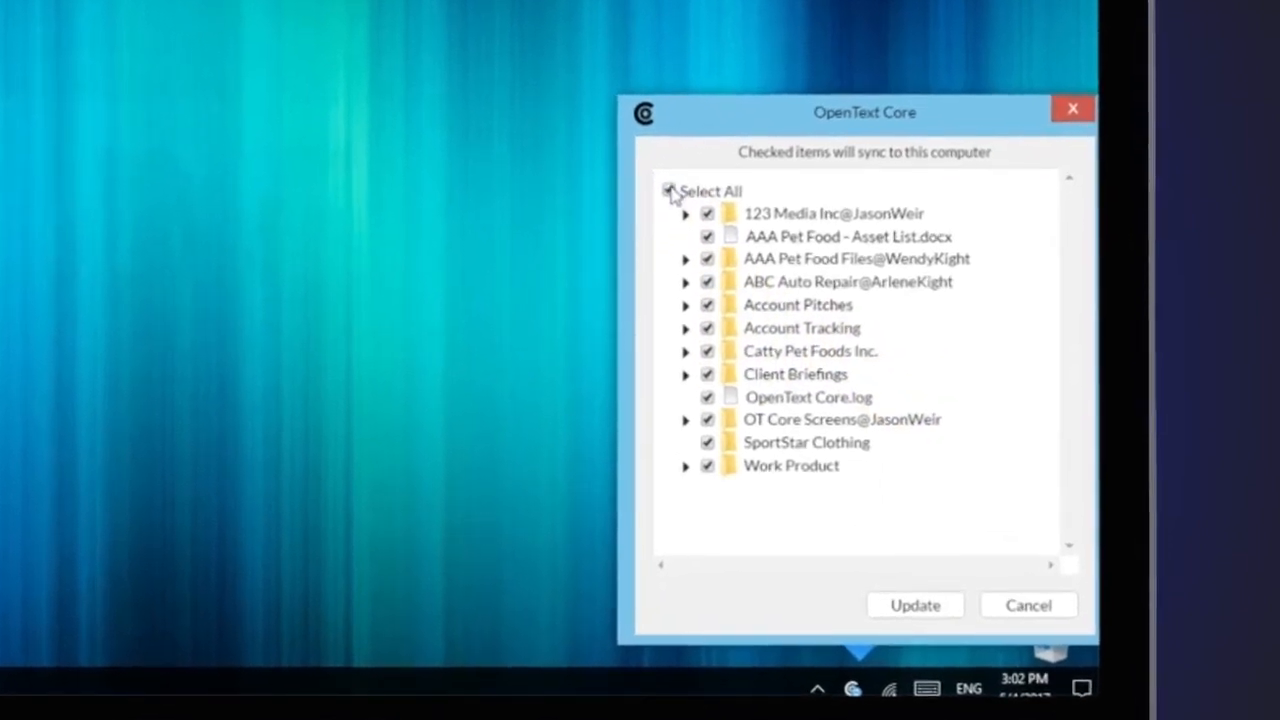
click(670, 190)
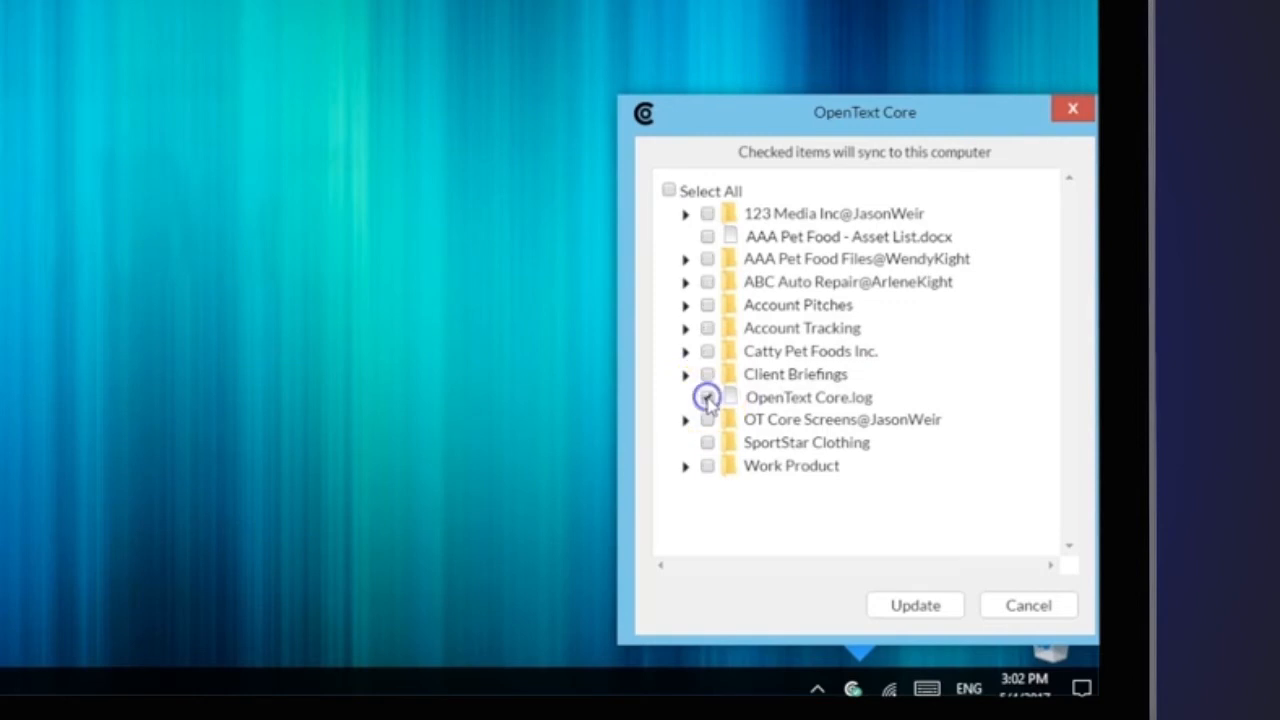
click(707, 397)
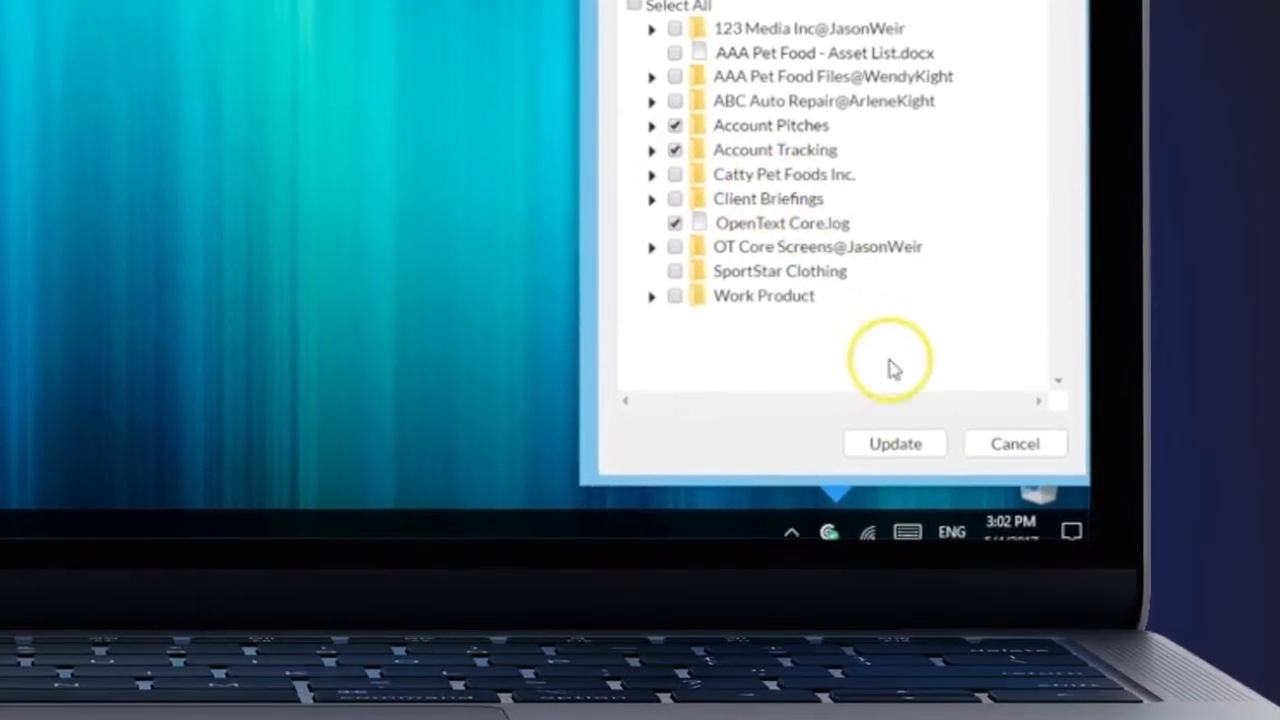
click(893, 443)
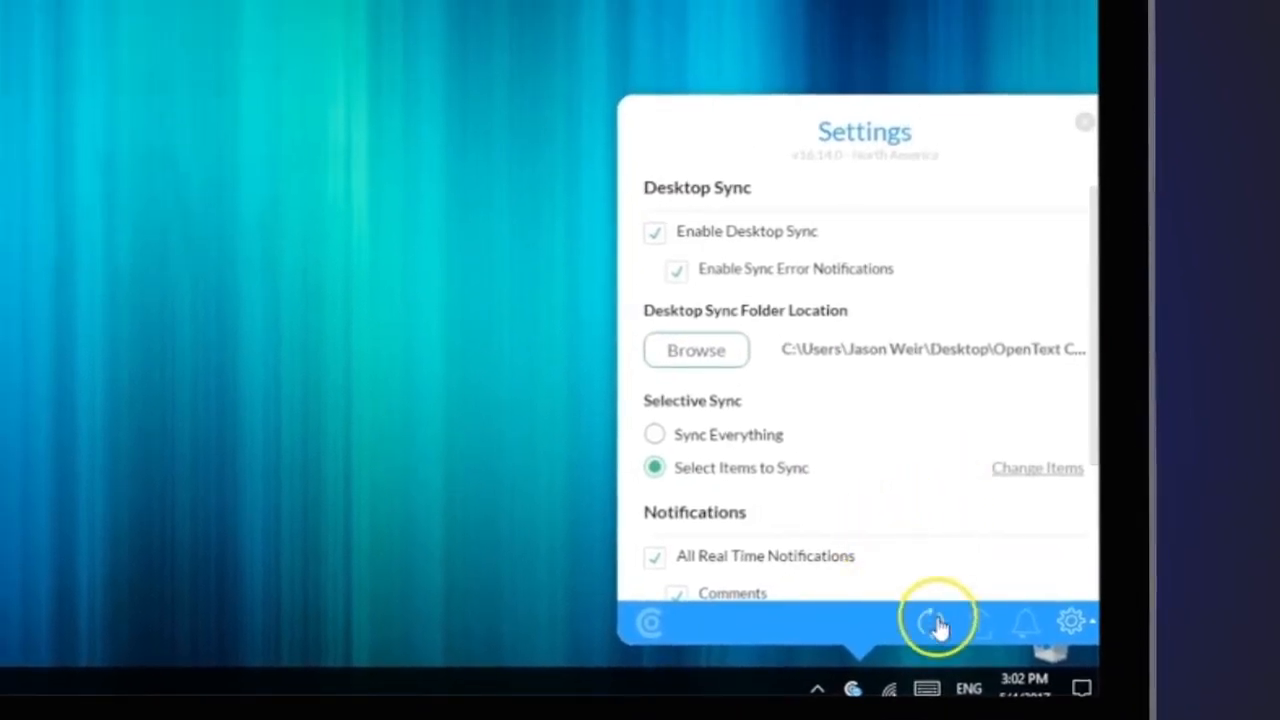
Step: Start an immediate sync from the Settings panel's bottom bar
click(937, 622)
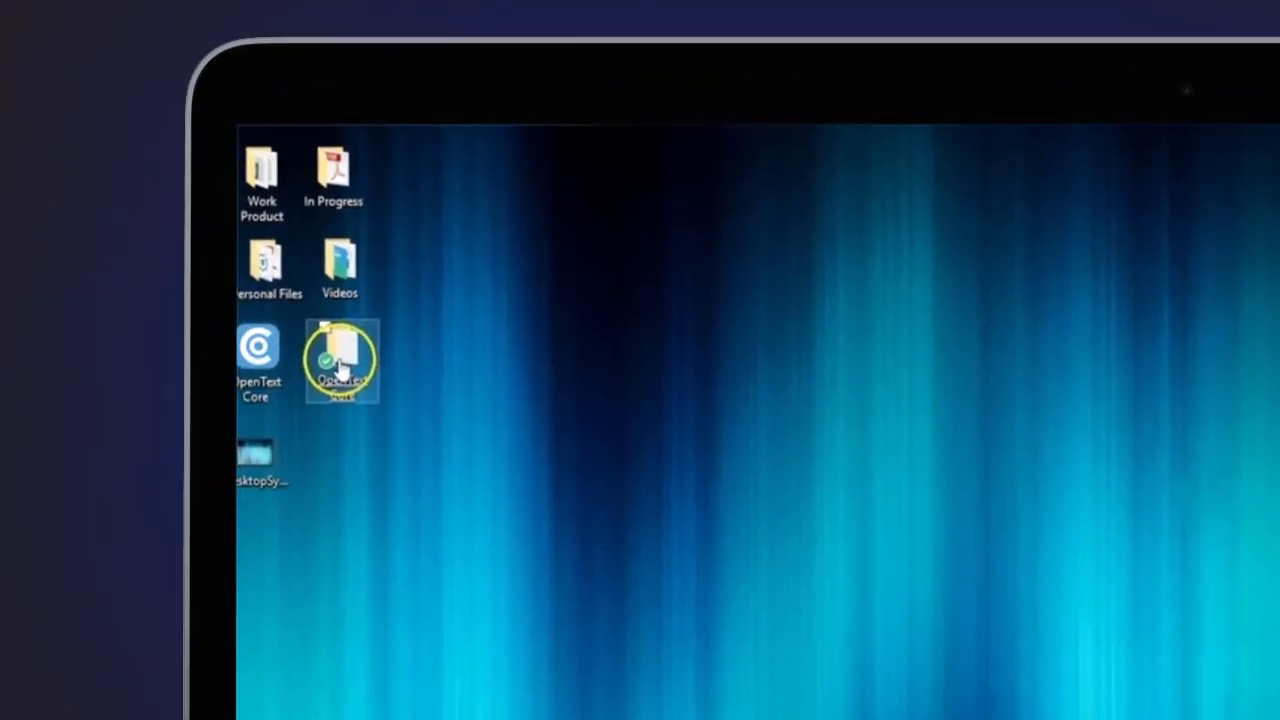
Step: Open the desktop OpenText Core folder and select the Account Tracking folder
double_click(340, 360)
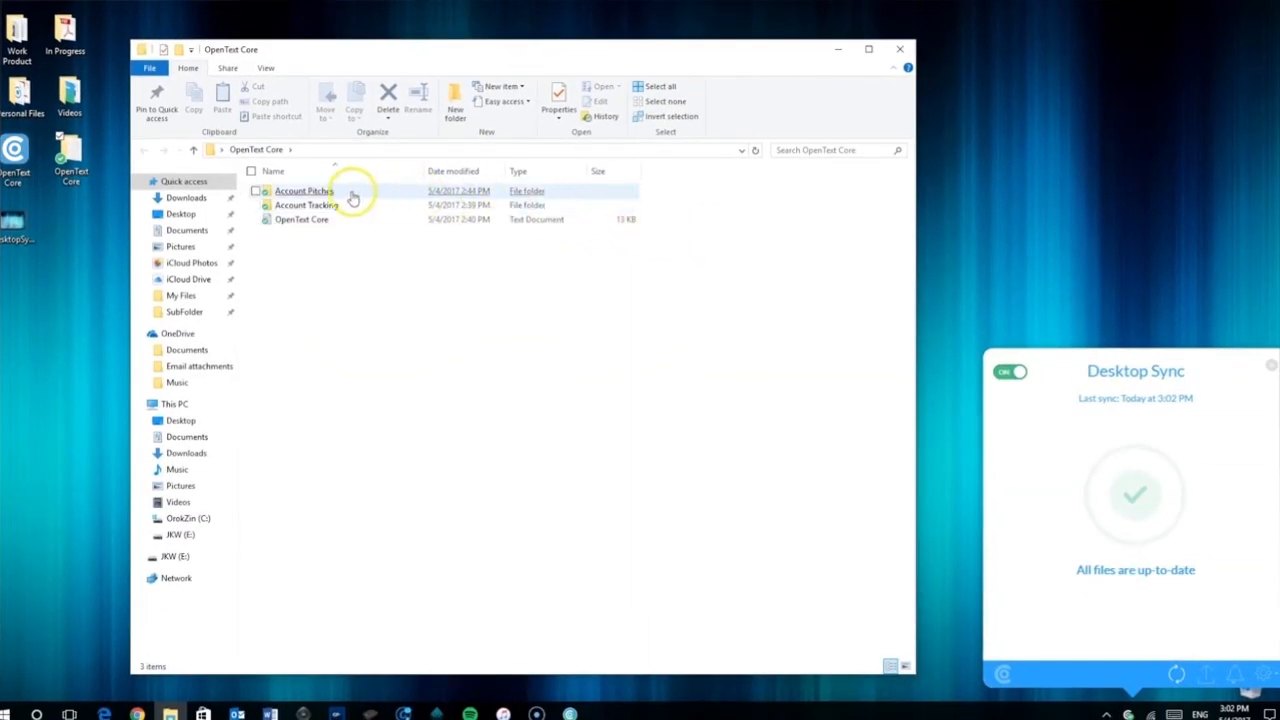
click(307, 205)
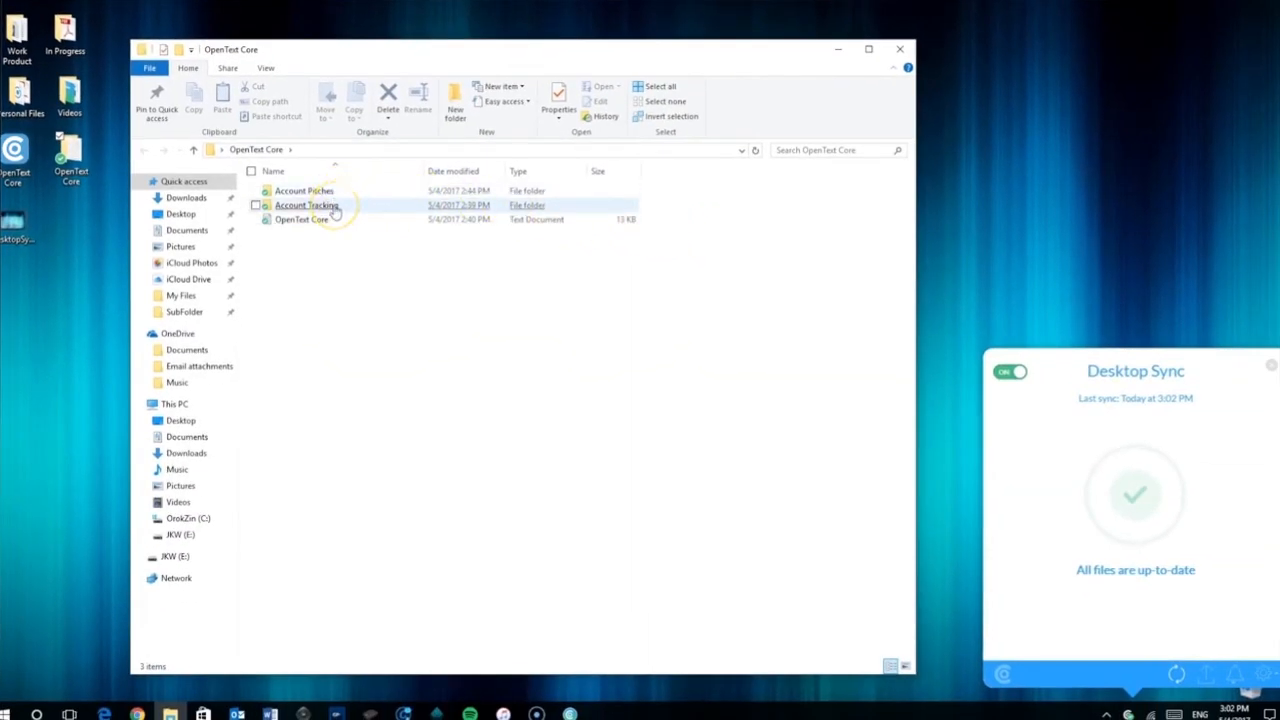